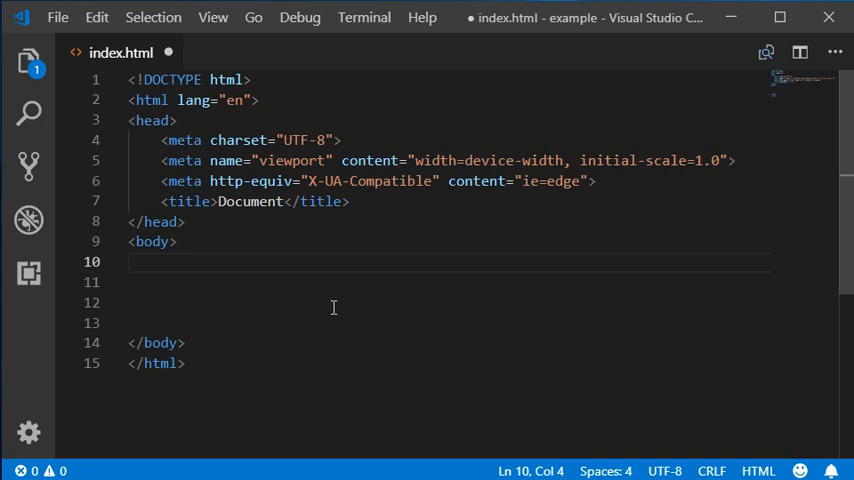
Step: Expand a lorem abbreviation in the body, then delete the generated placeholder text
type("l")
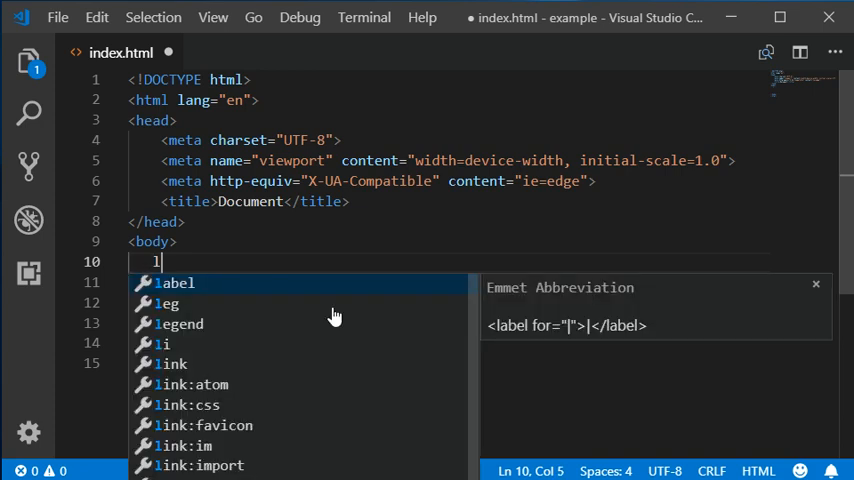
type("orem, ipsum dolor sit amet consectetur adipisicing elit. Cum hic, ratione,")
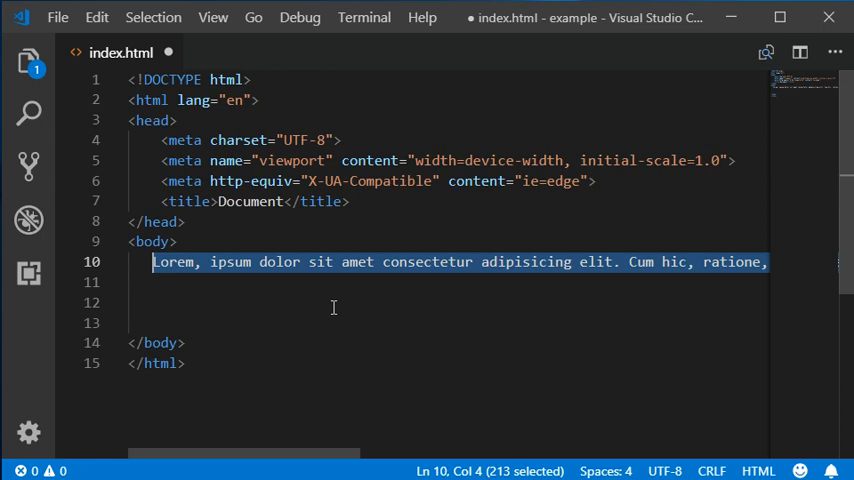
key("Delete")
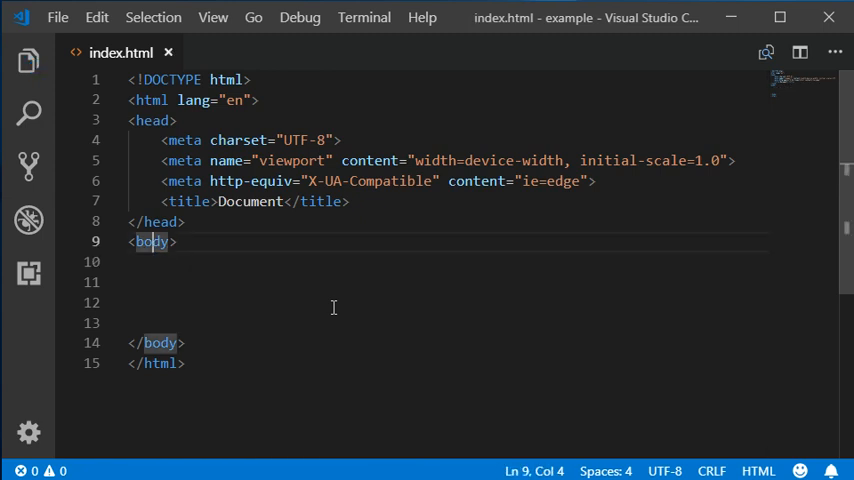
Step: Indent the body tags, then generate a lorem10 sentence and delete it
left_click_drag(150, 241, 130, 343)
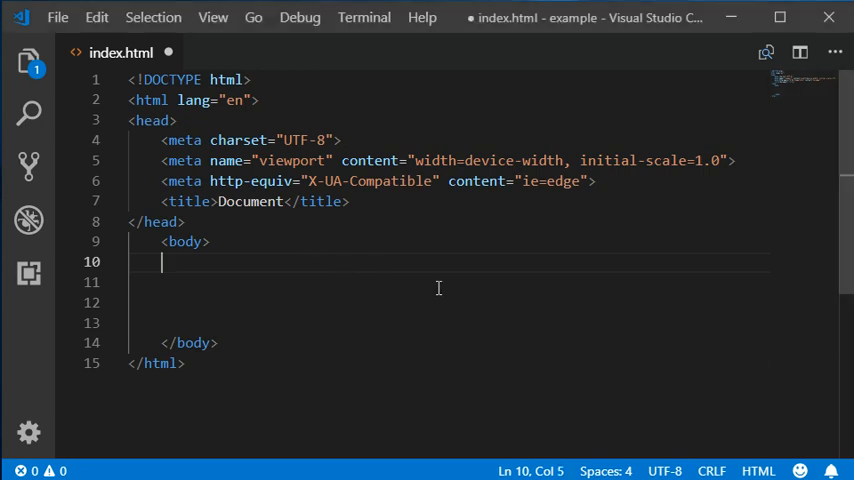
type("lorem")
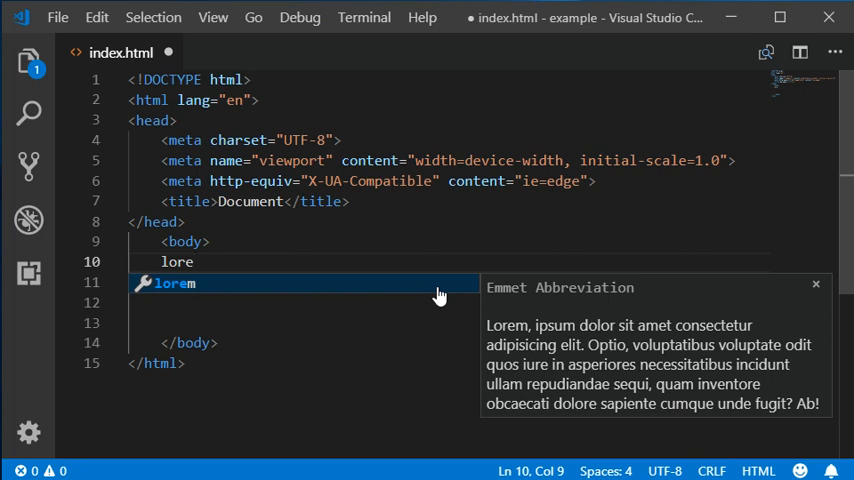
type("m10")
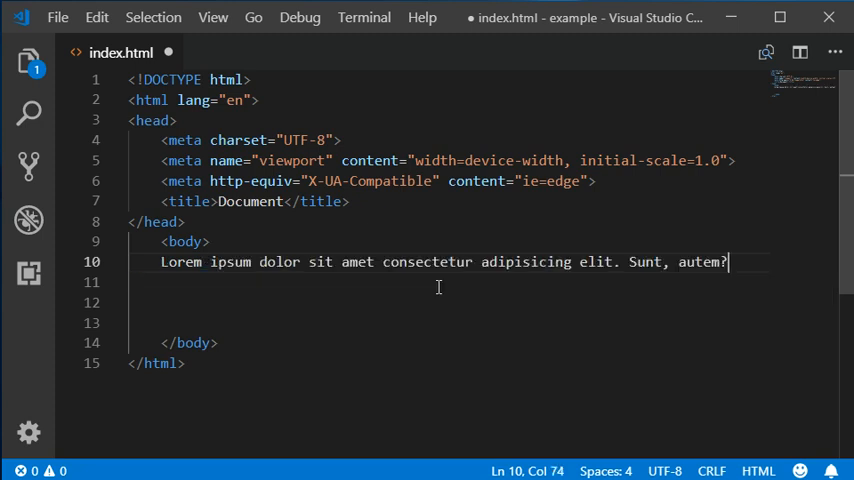
double_click(646, 262)
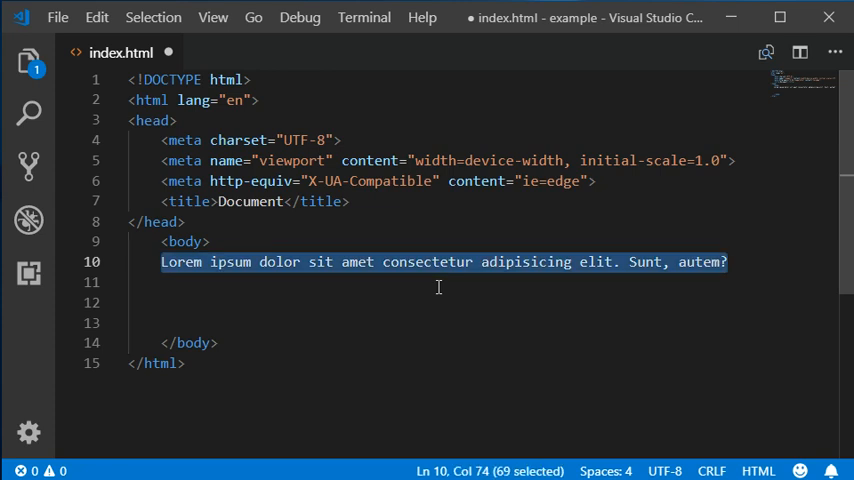
key("Delete")
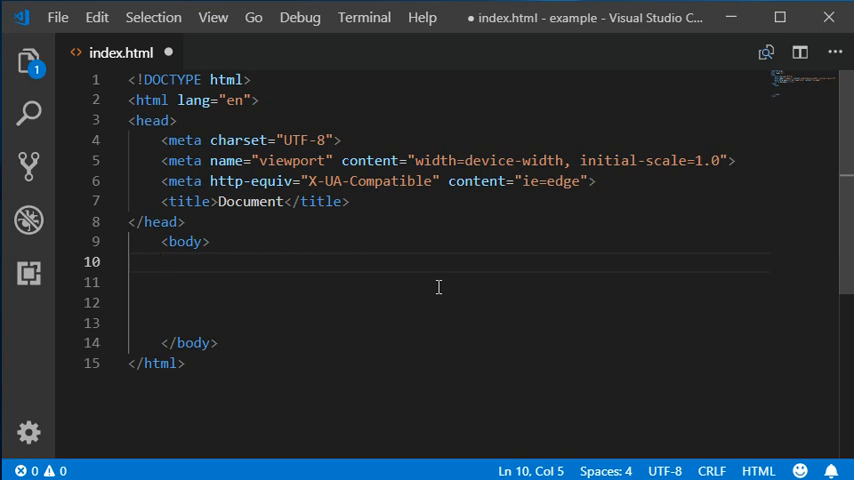
Step: Generate a long lorem100000 paragraph, then select and delete it
type("lore")
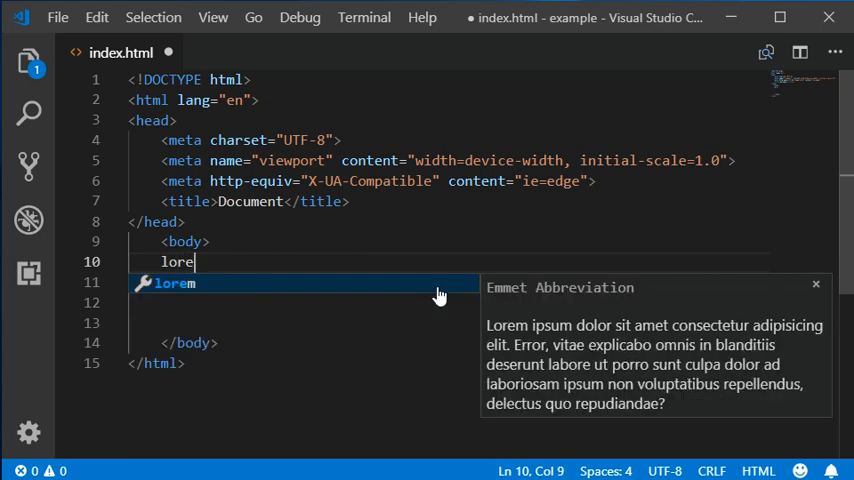
type("m1")
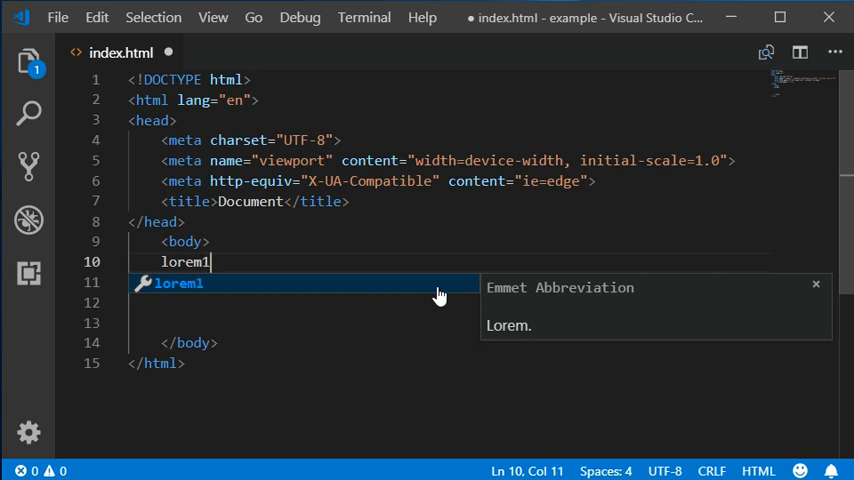
type("000")
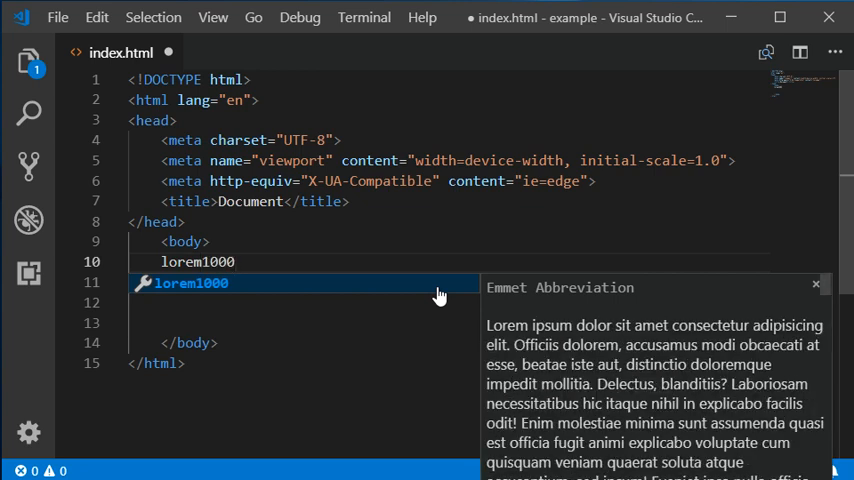
type("00")
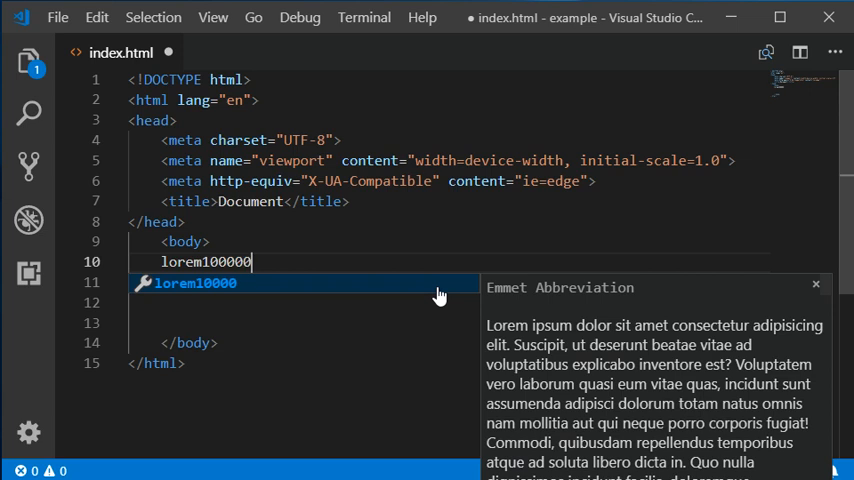
type("0")
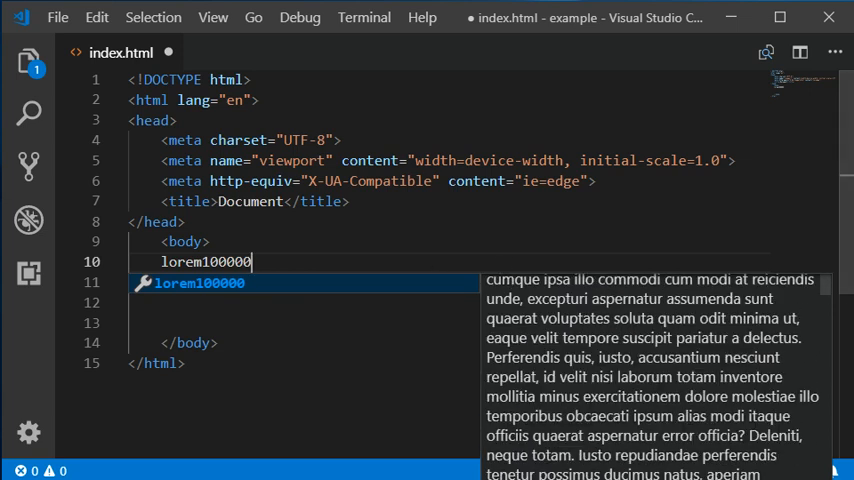
scroll("down", 3)
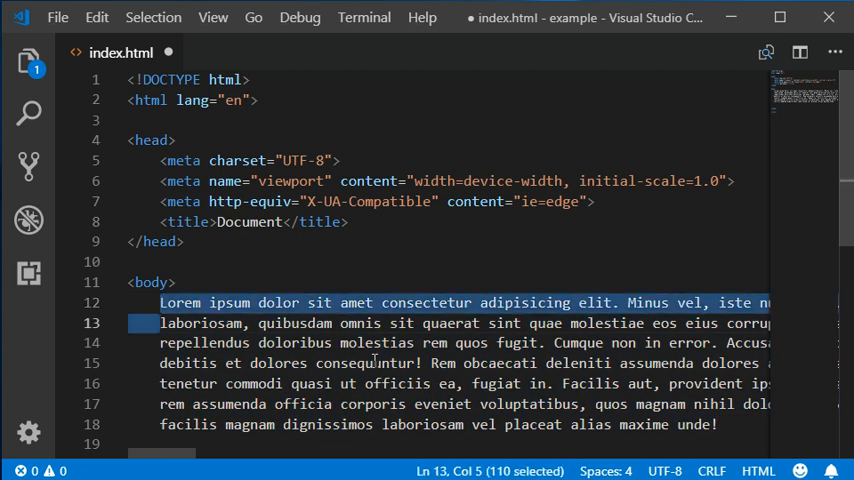
left_click(160, 424)
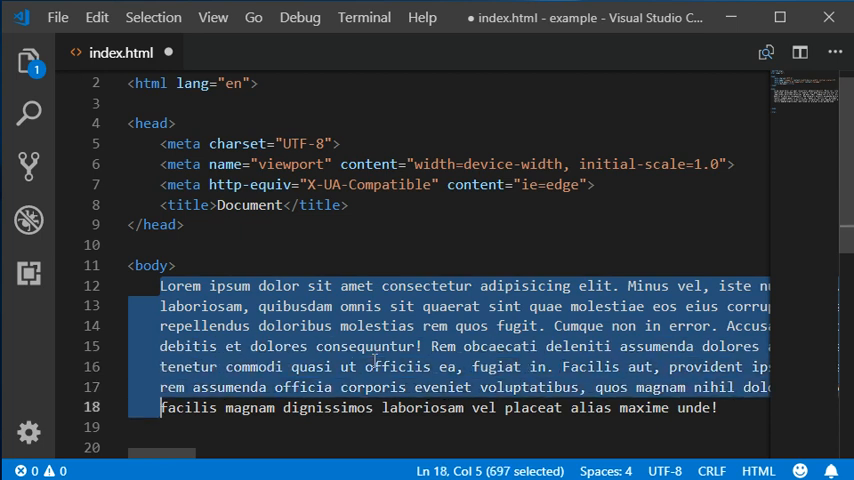
key("Delete")
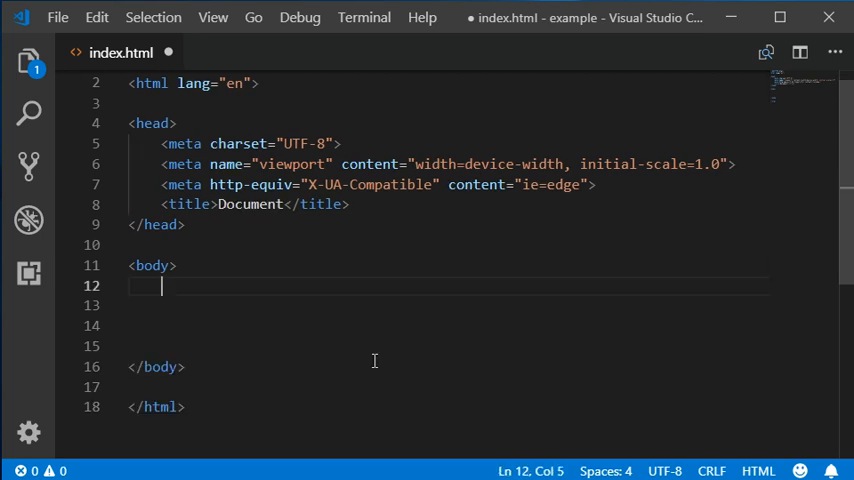
type("p.")
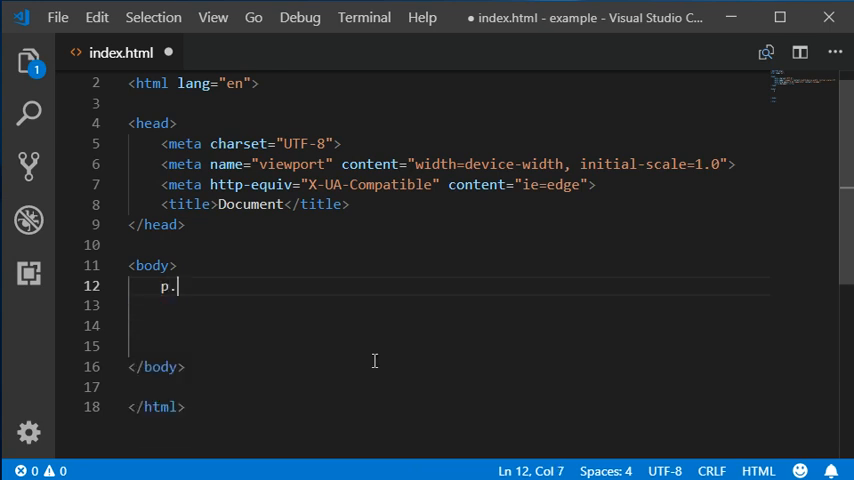
type("lo")
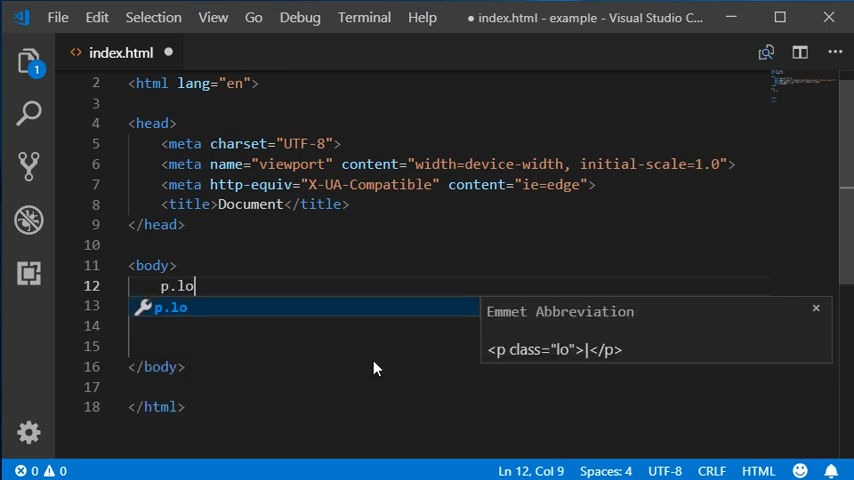
type("rem10")
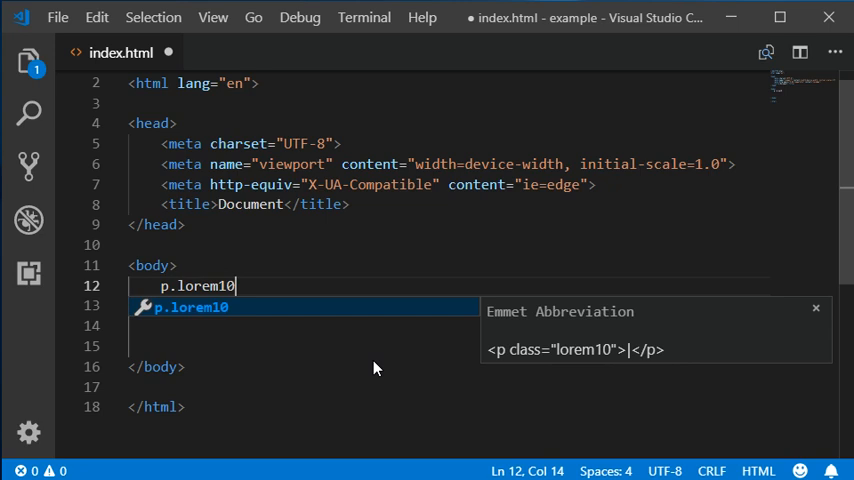
key("Escape")
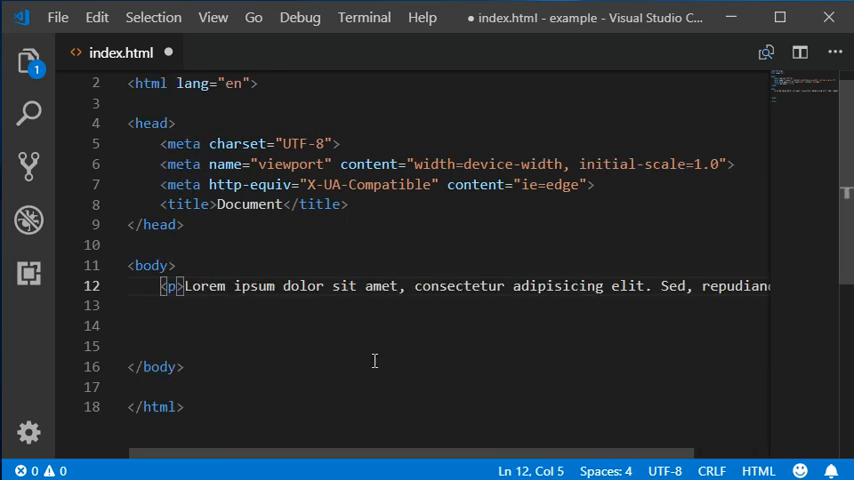
key("Shift+End")
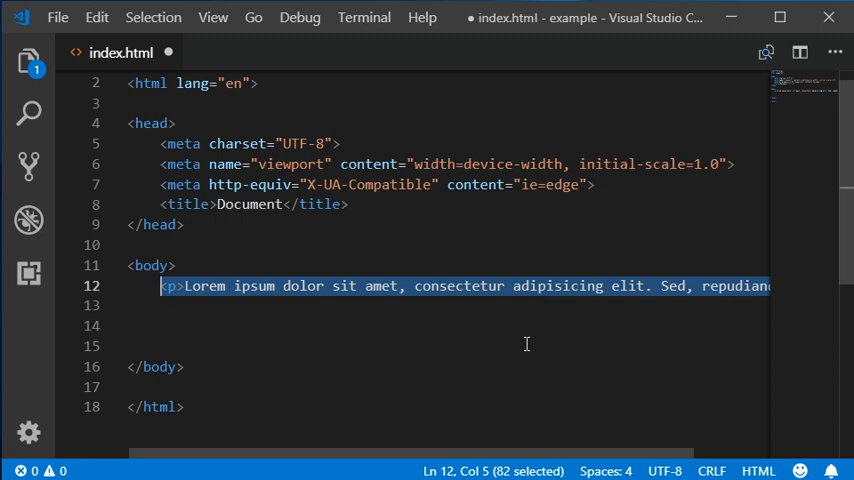
key("Delete")
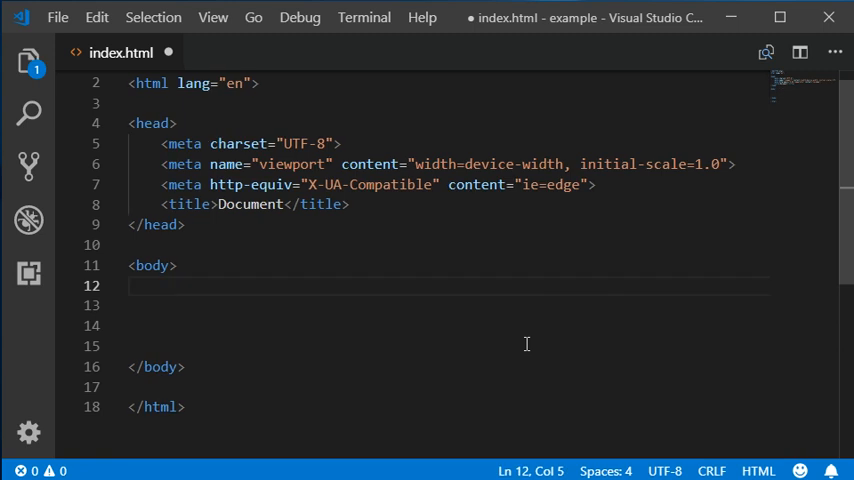
type("lorem")
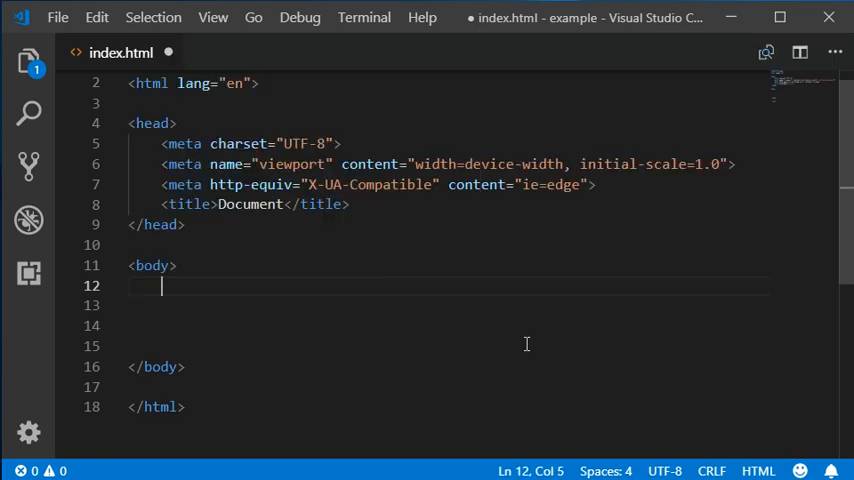
type("ul>li")
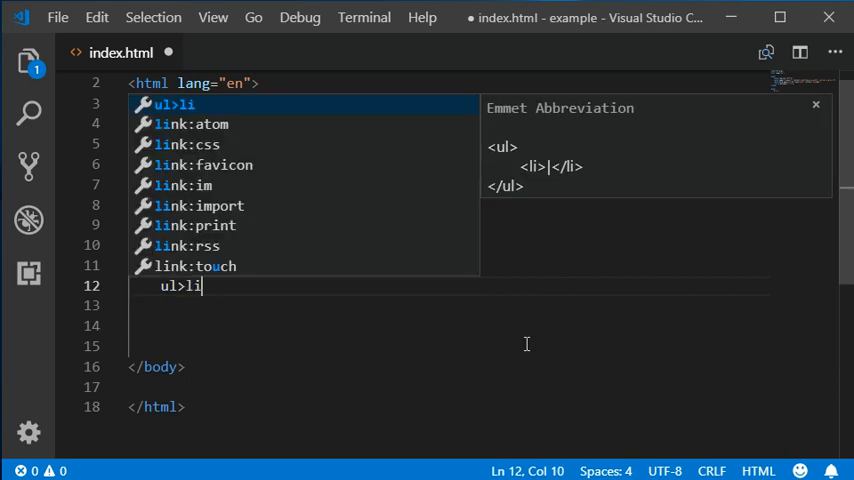
type(">")
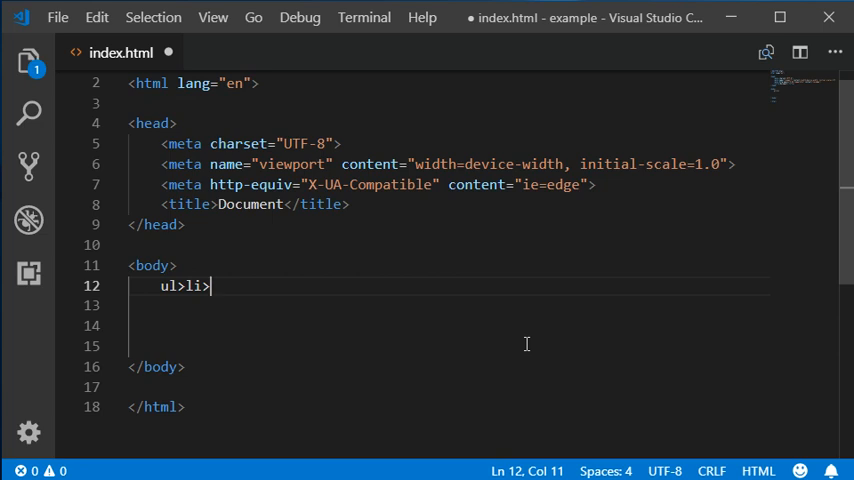
type("lorem10")
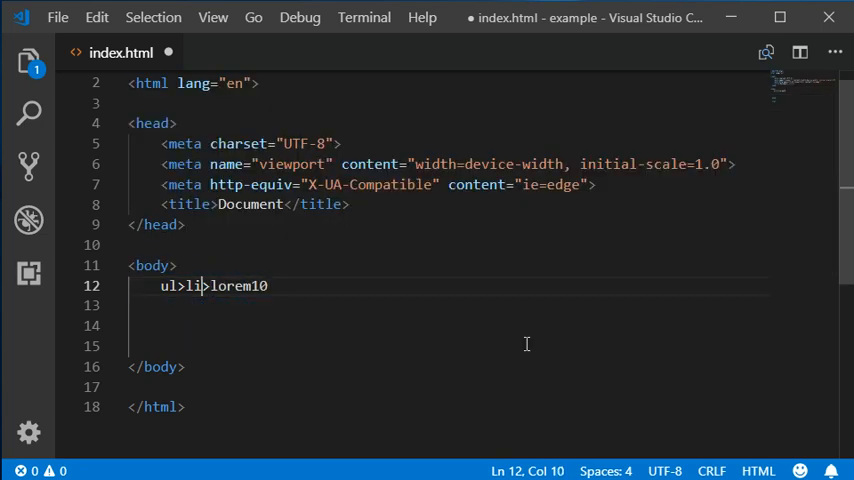
type("*6")
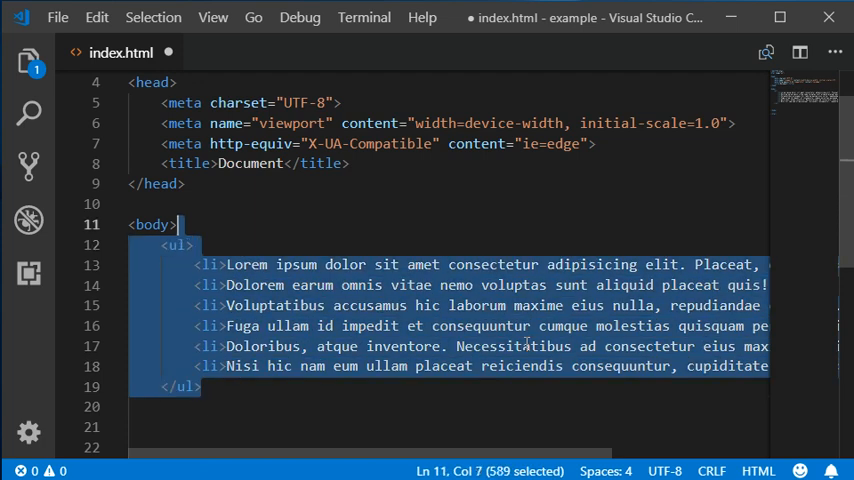
key("Delete")
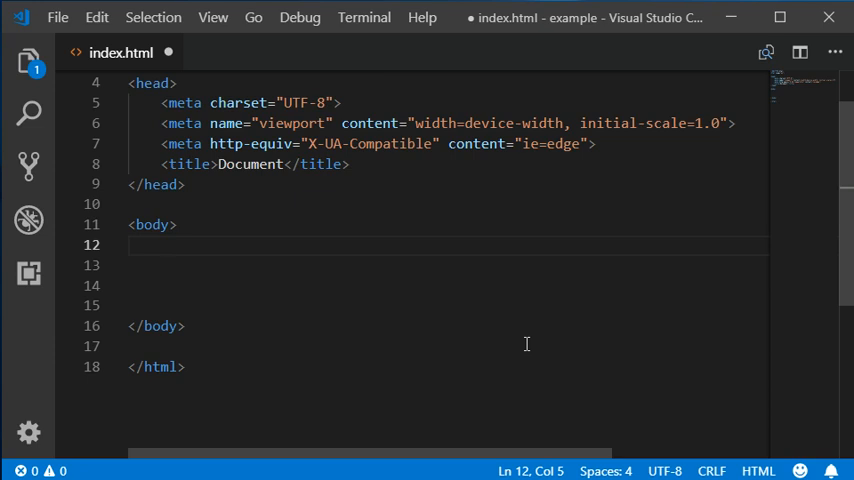
Step: Type the ul.generic-list>lorem10.item Emmet abbreviation in the body
type("ul.")
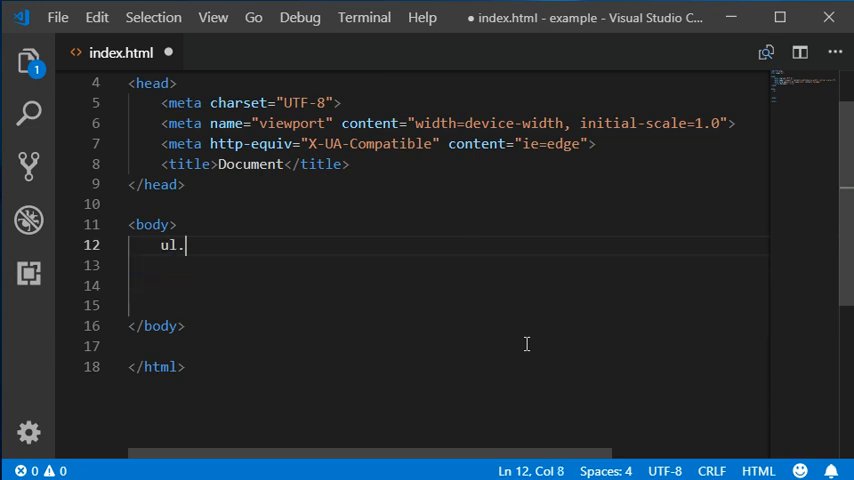
type("gene")
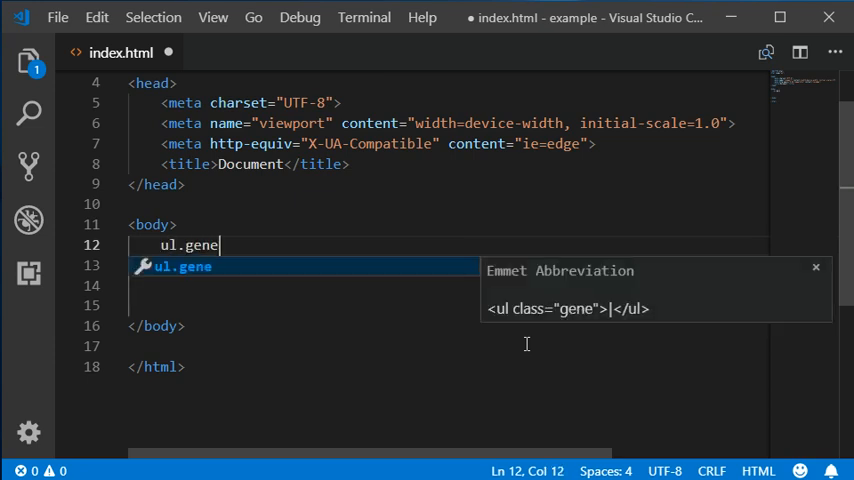
type("ric-list")
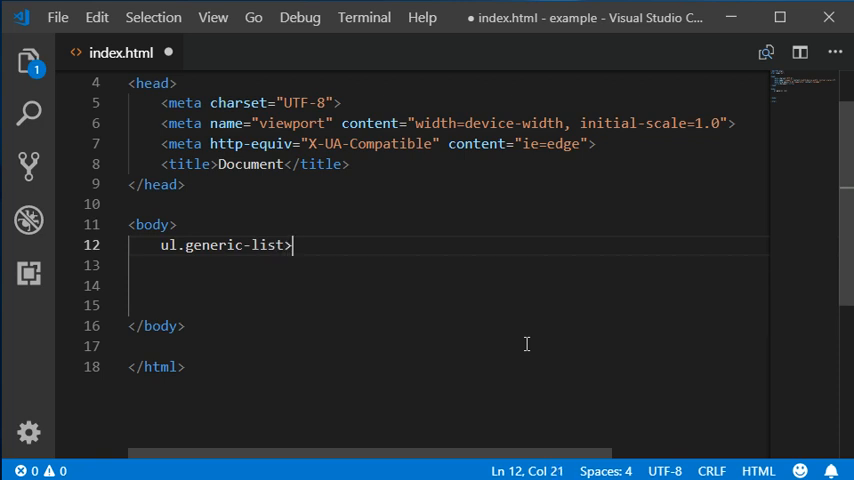
type(">lorem10")
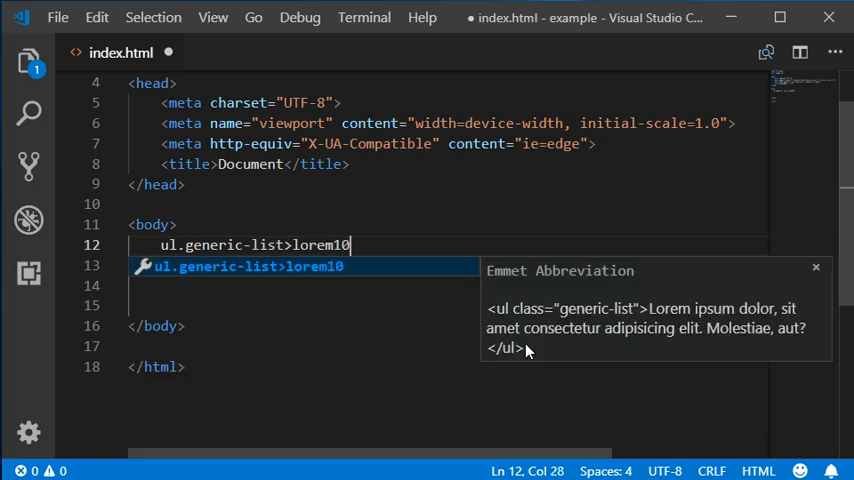
type(".")
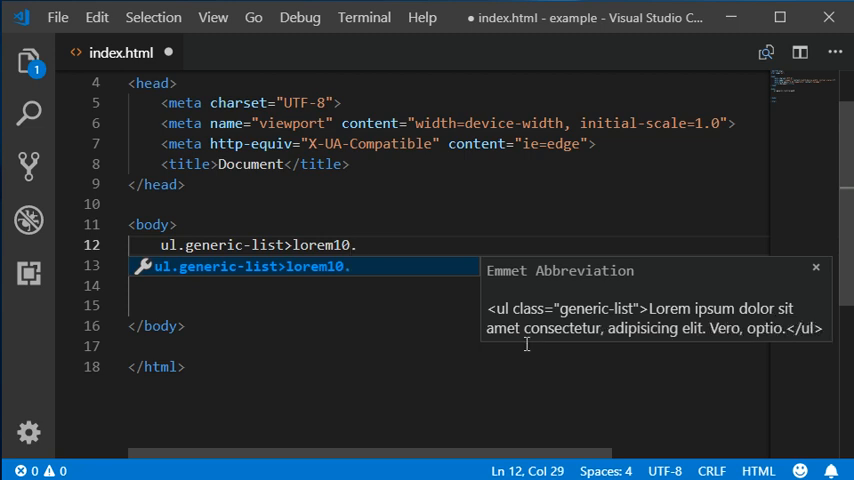
type("item")
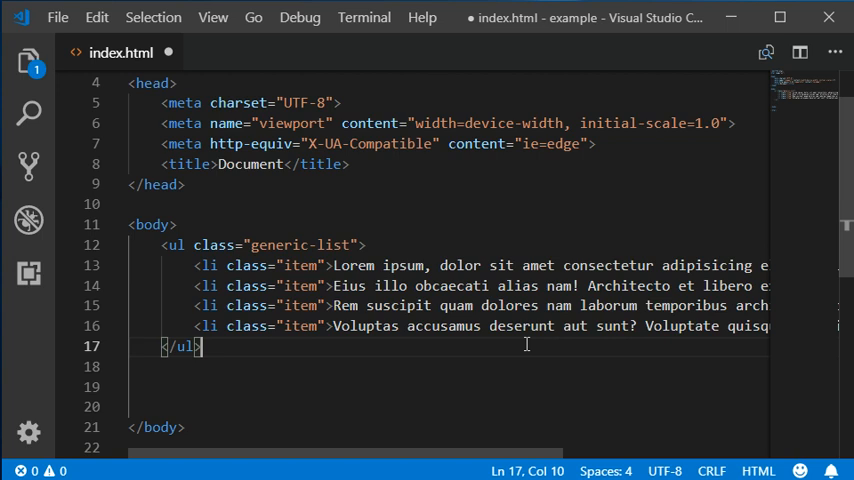
Step: Inspect the generated item-class list lines of lorem text
left_click(270, 265)
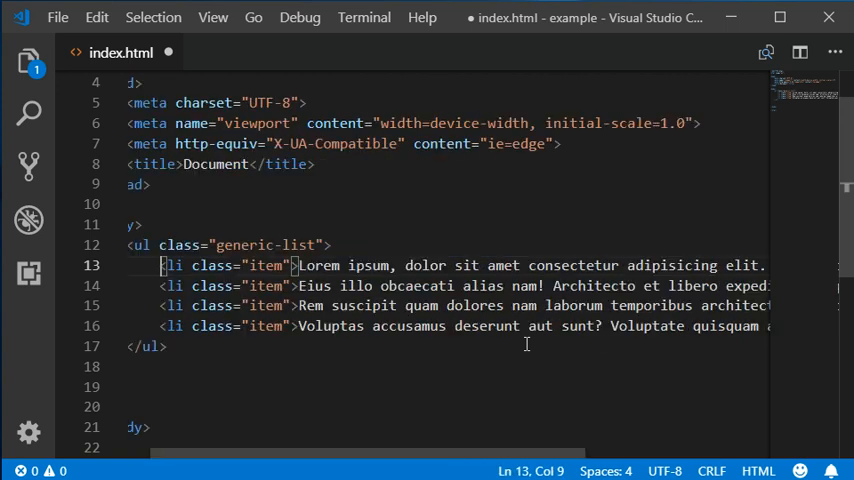
left_click(325, 245)
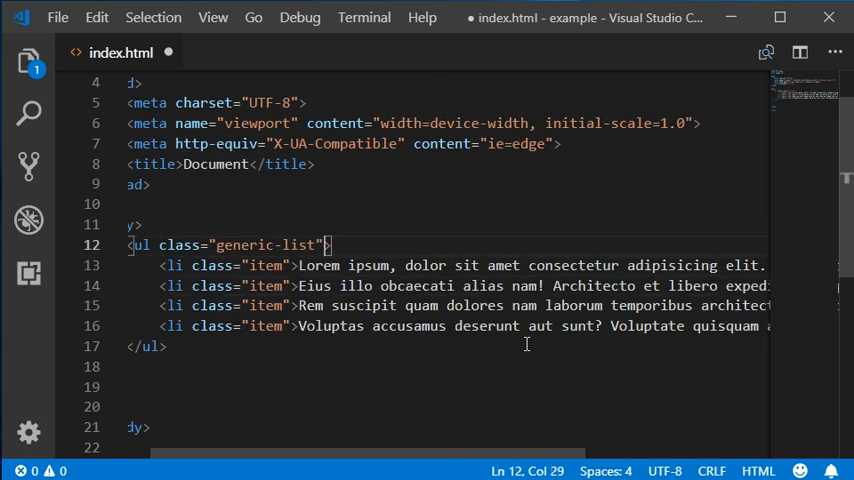
double_click(264, 244)
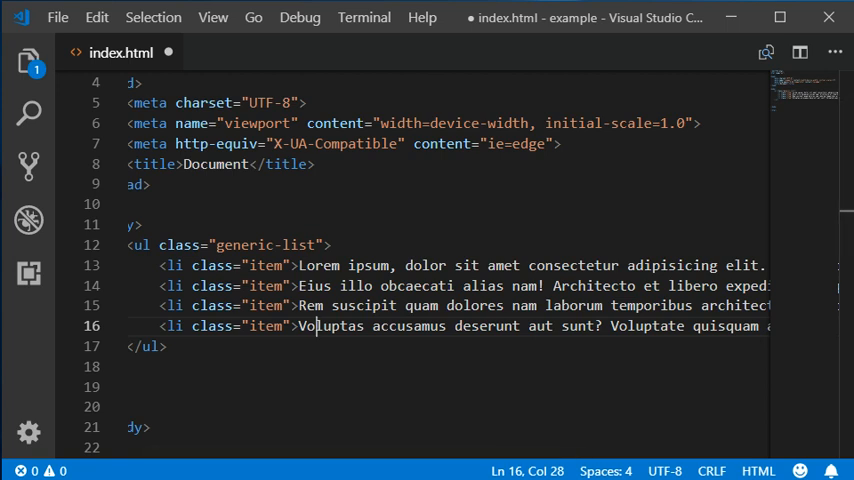
left_click(329, 245)
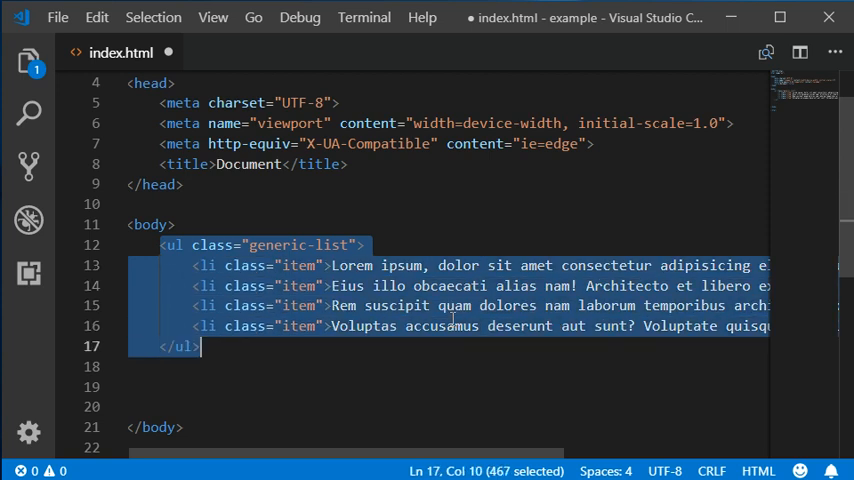
Step: Delete the ul.generic-list block from the body
key("Delete")
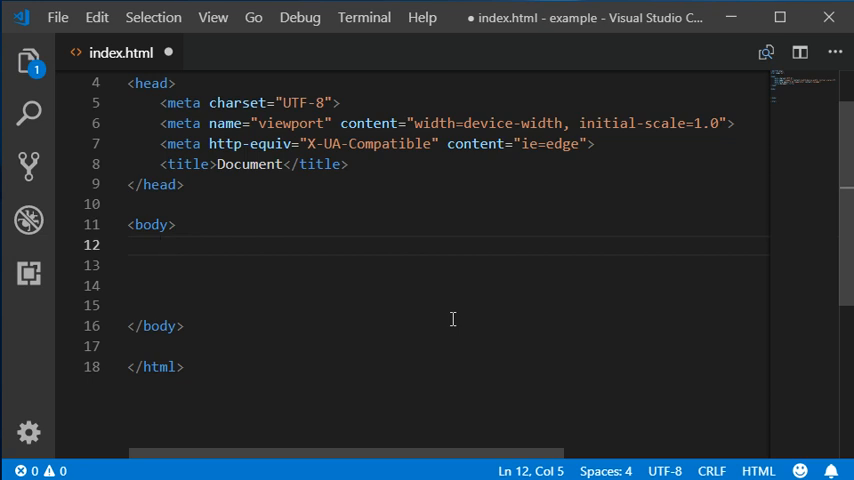
Step: Type the header>ul.nav>li abbreviation with lorem5 nav-items entries
type("header>")
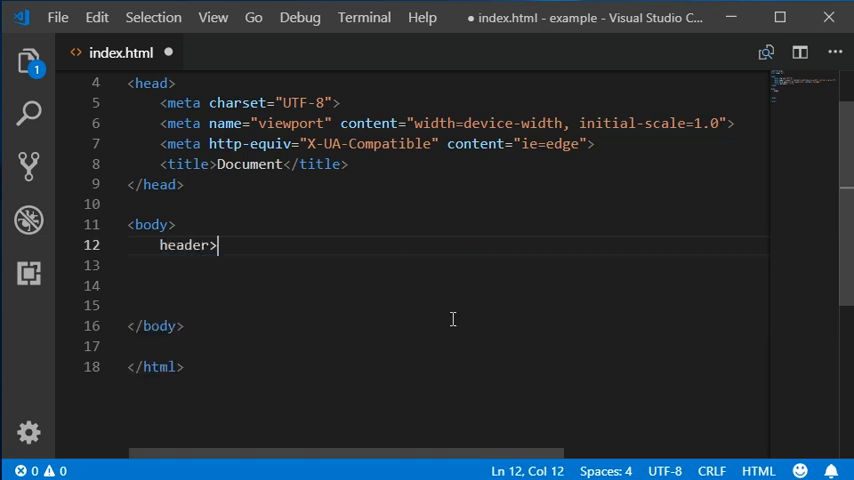
type(">ul")
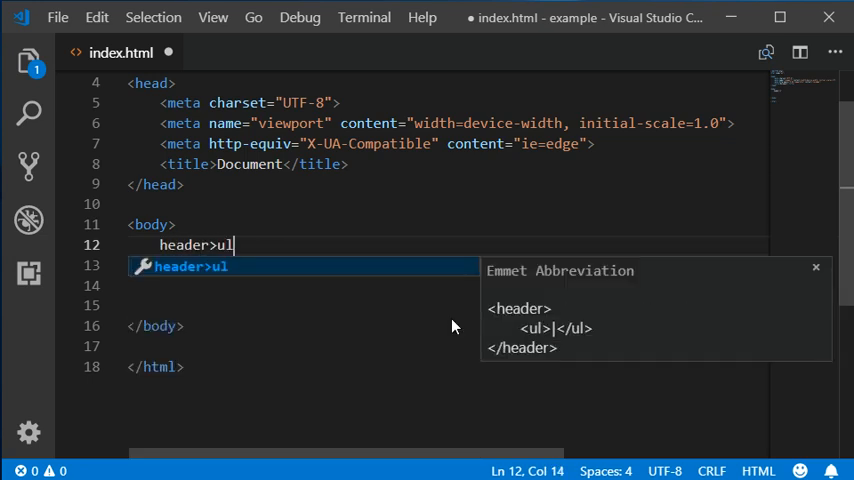
type(".")
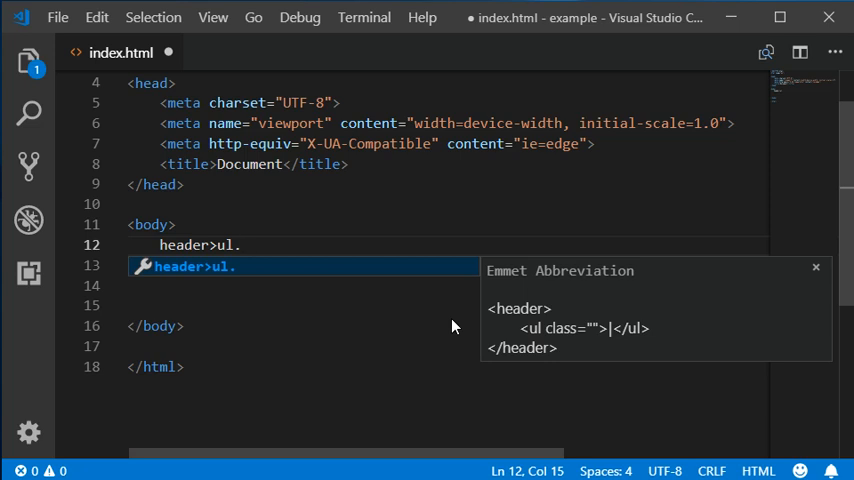
type("nav>")
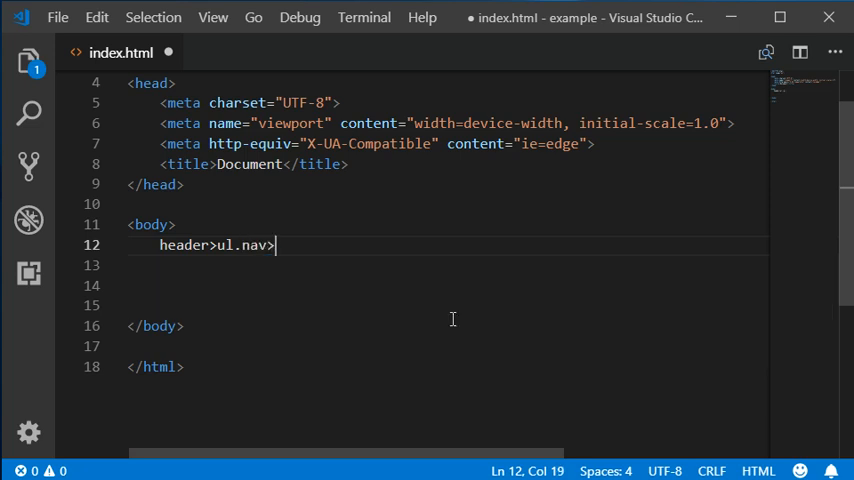
type("li")
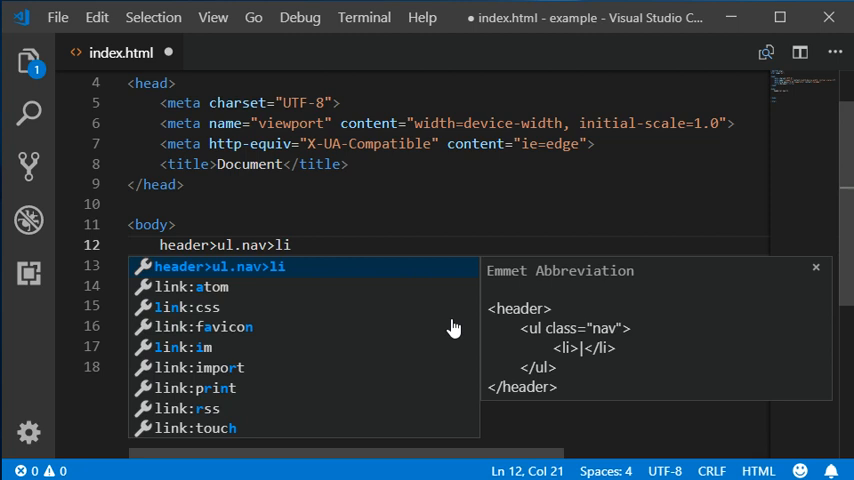
type(".orem")
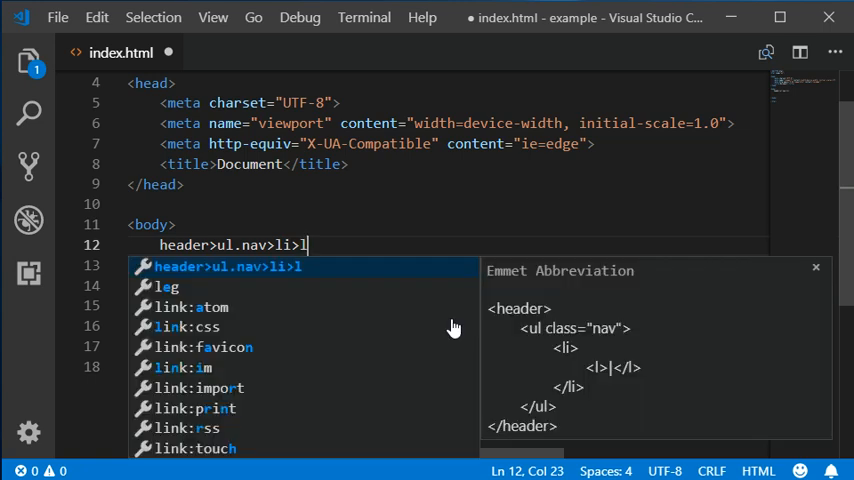
type("orem")
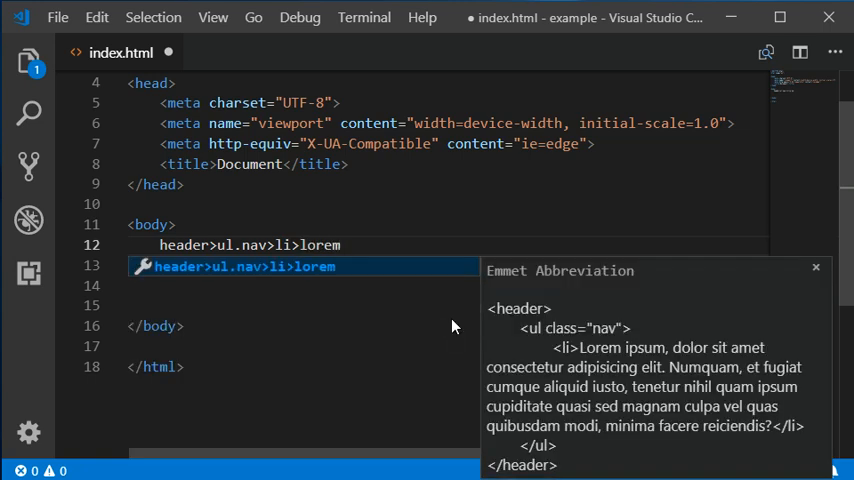
type("5")
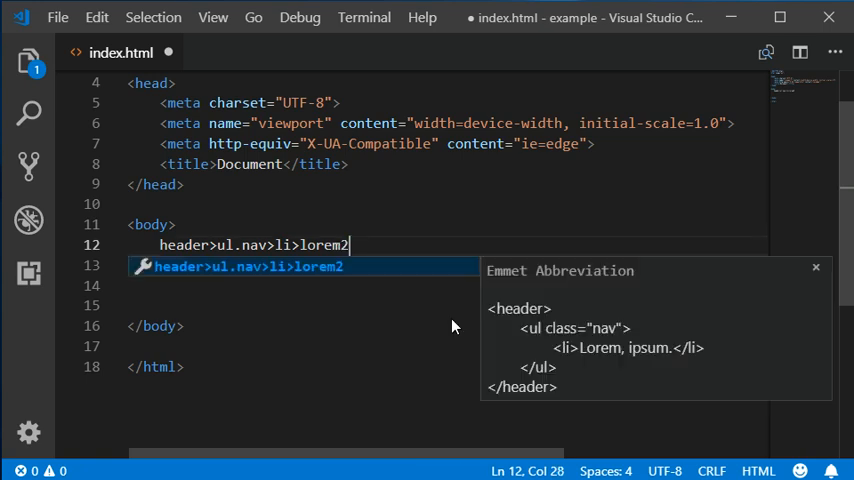
type(".")
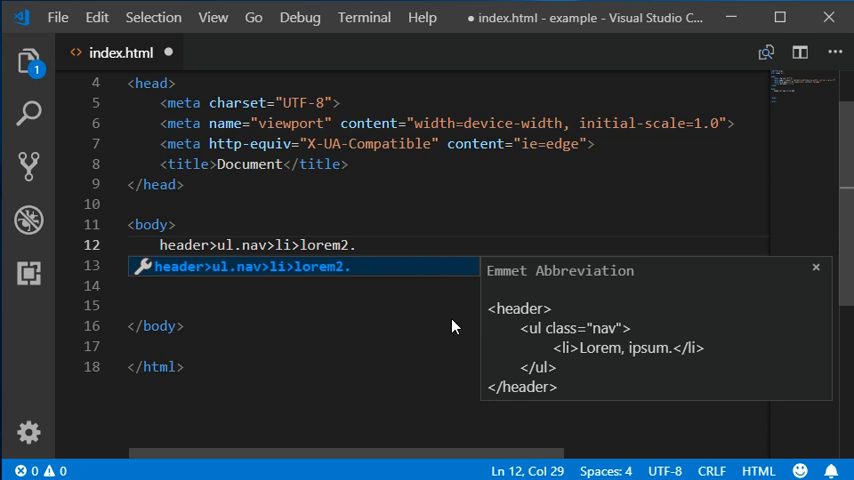
type("nav")
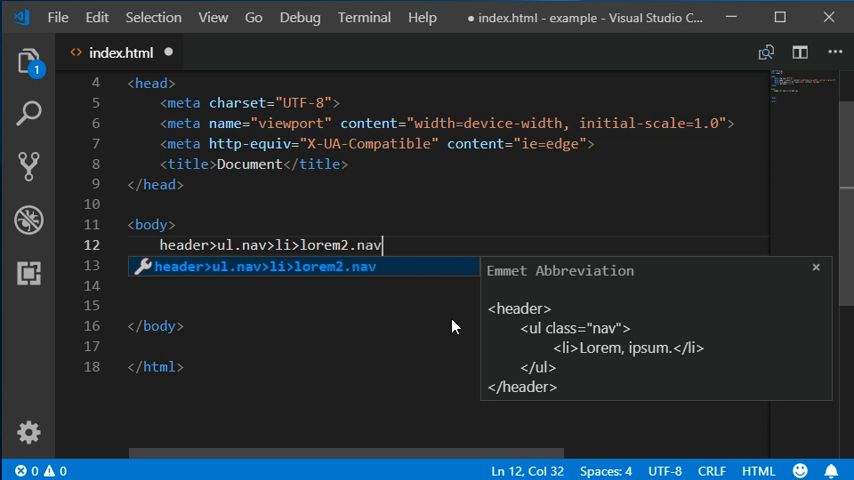
type("-items")
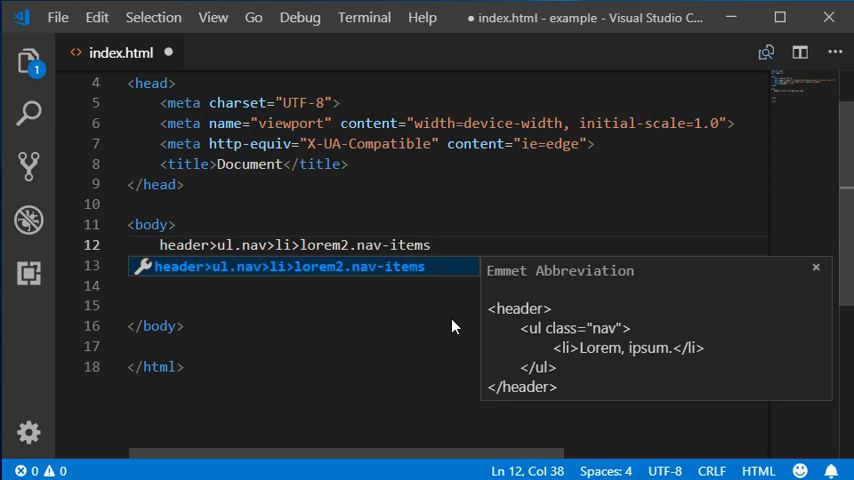
key("Escape")
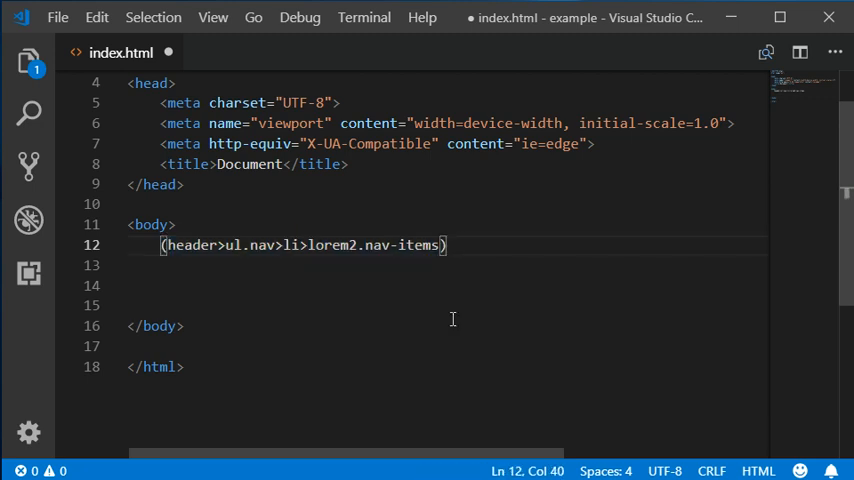
Step: Append +(section>.row>p with lorem10) and a *6 repeat to the abbreviation
type("+")
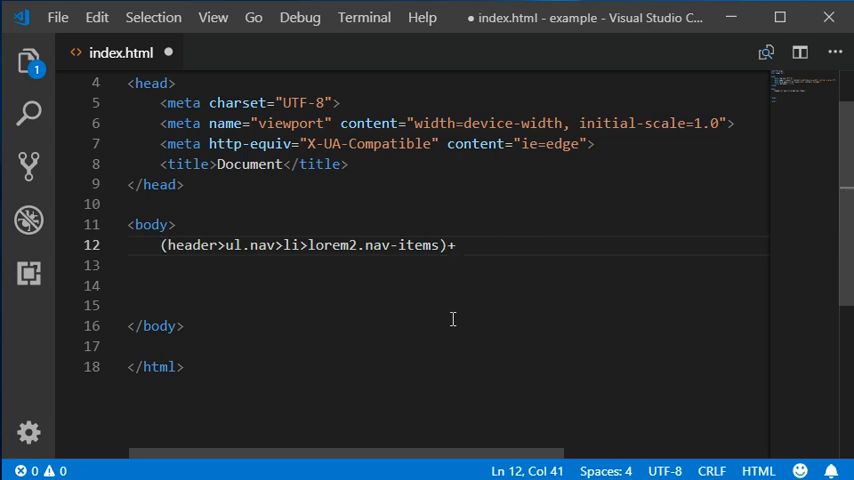
type("(")
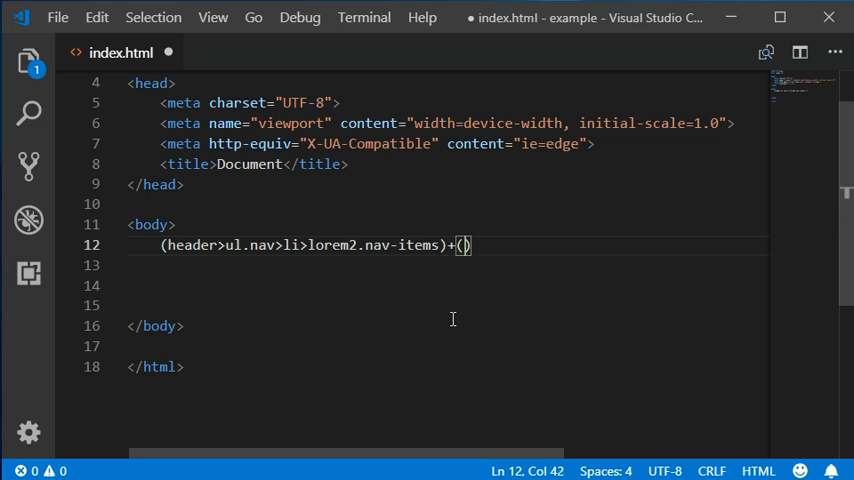
type("sec")
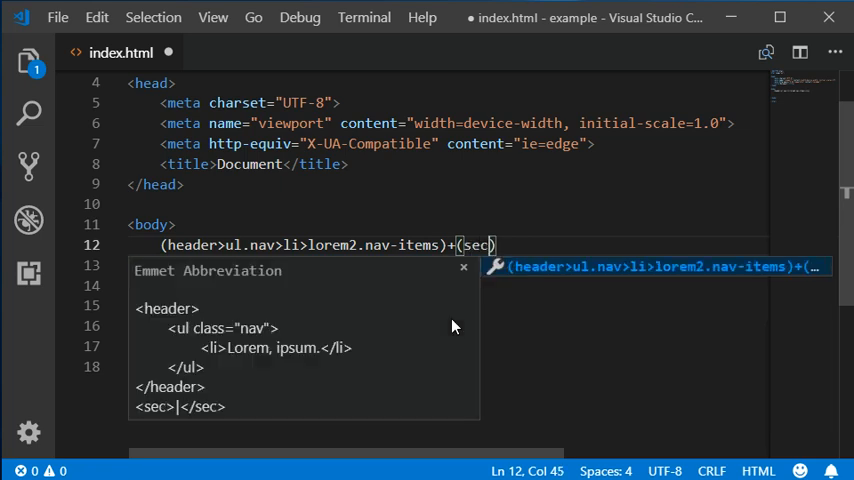
type("tion>.container")
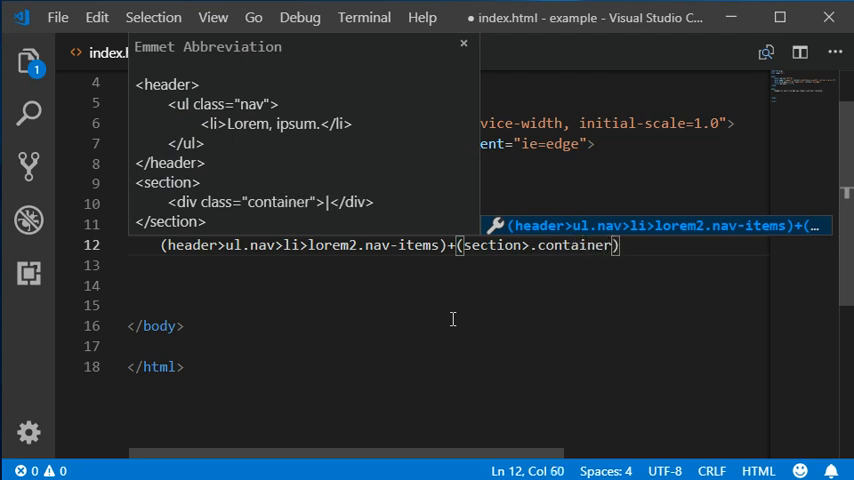
type(">.row>")
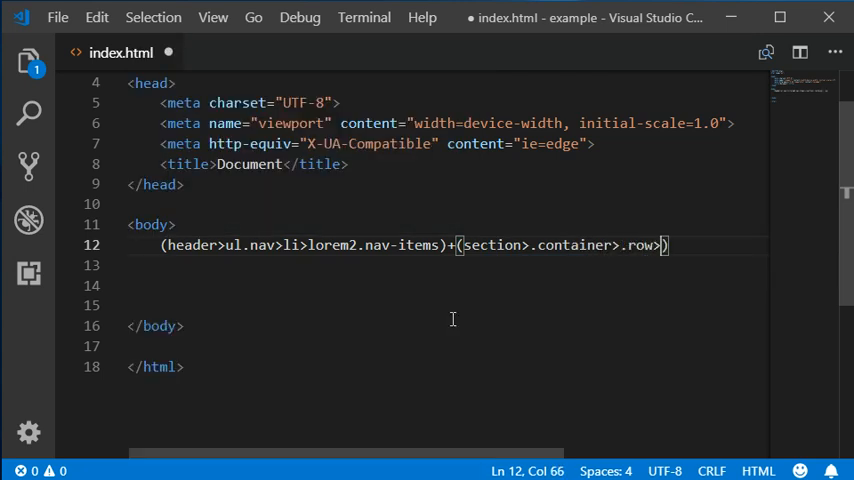
type("p")
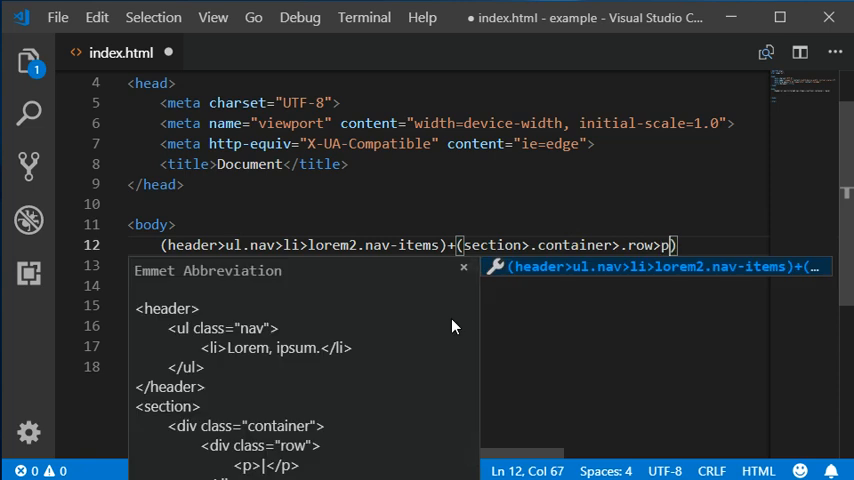
type(".1020")
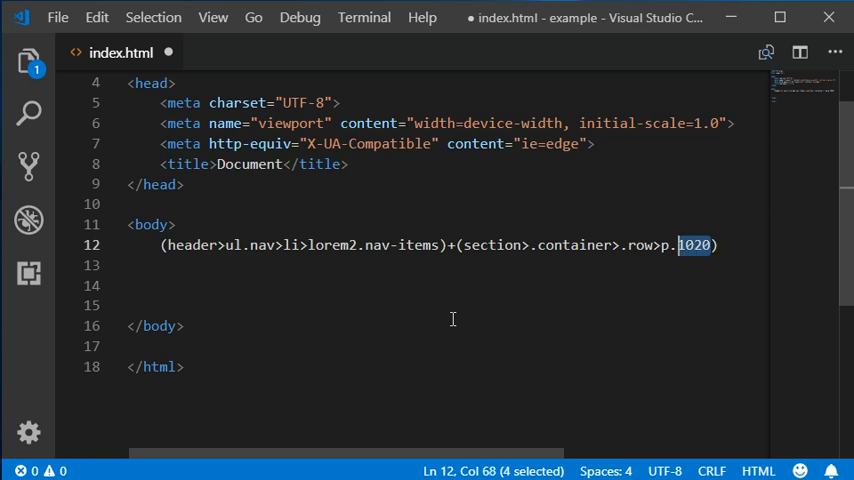
type("lorem1")
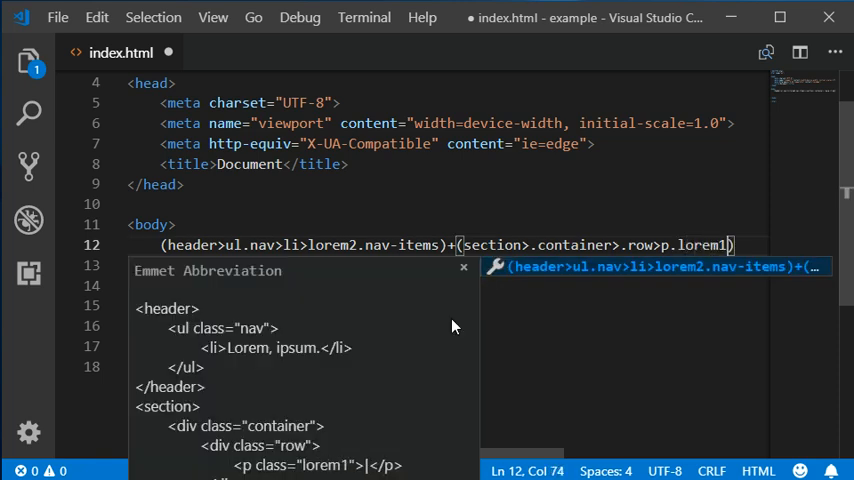
type("0")
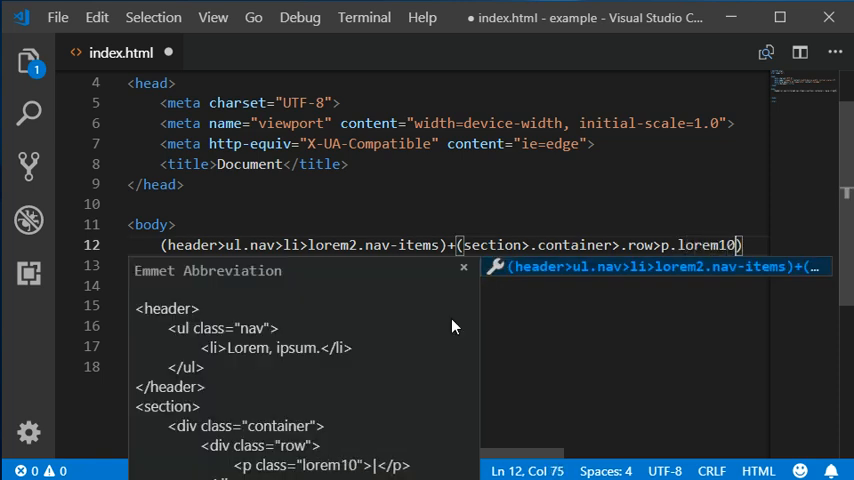
type(".para")
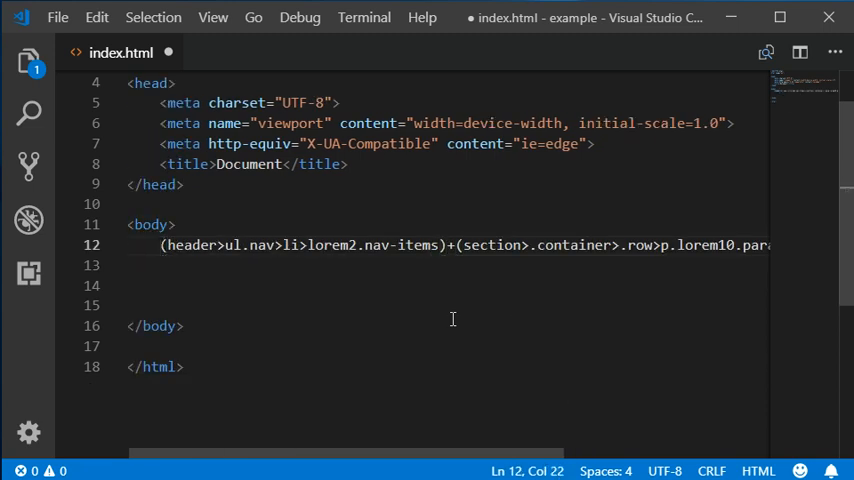
type("*6")
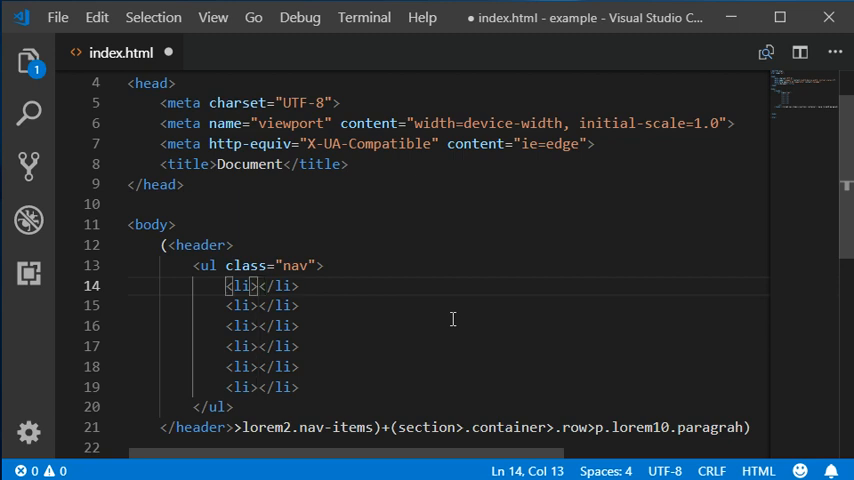
Step: Test-expand the abbreviation, undo it, and change lorem2 to lorem2*6
key("ctrl+z")
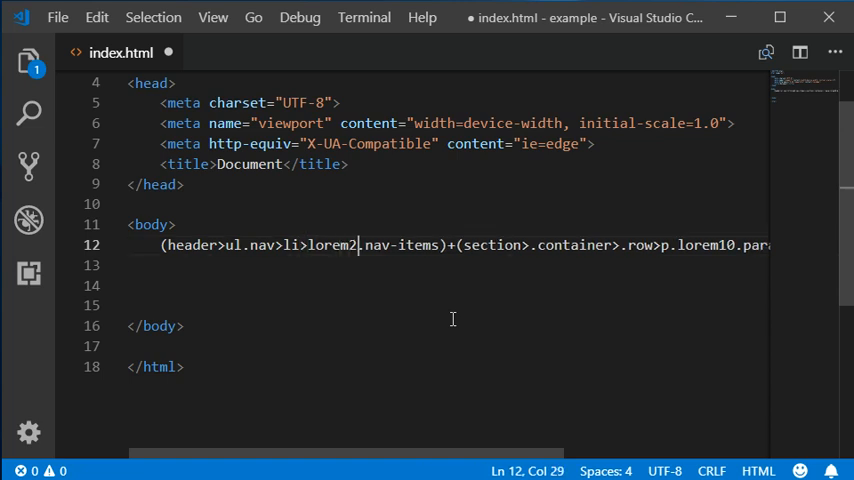
type("*")
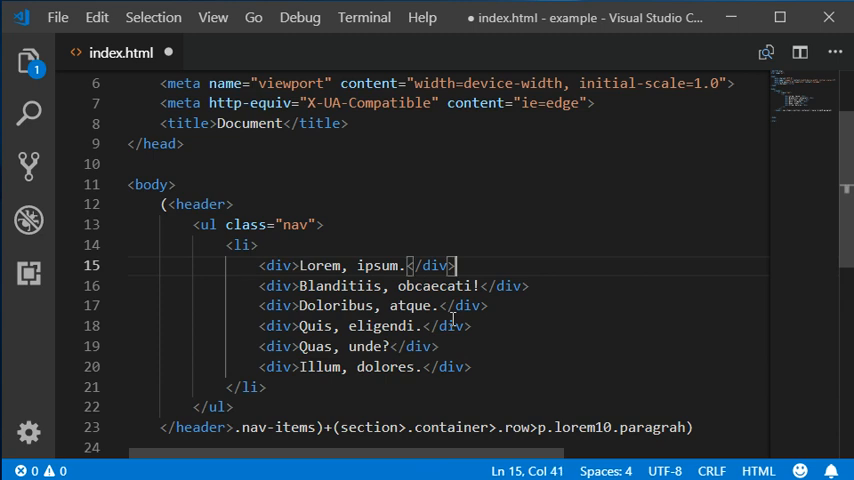
left_click(357, 325)
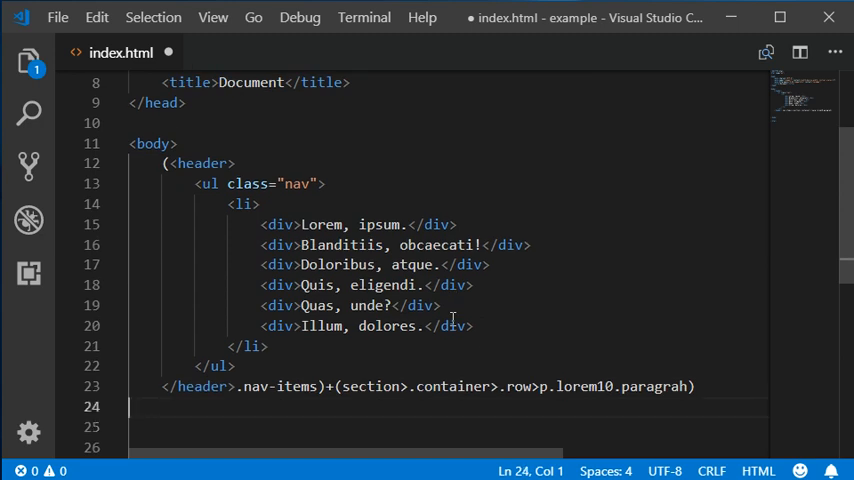
key("ctrl+z")
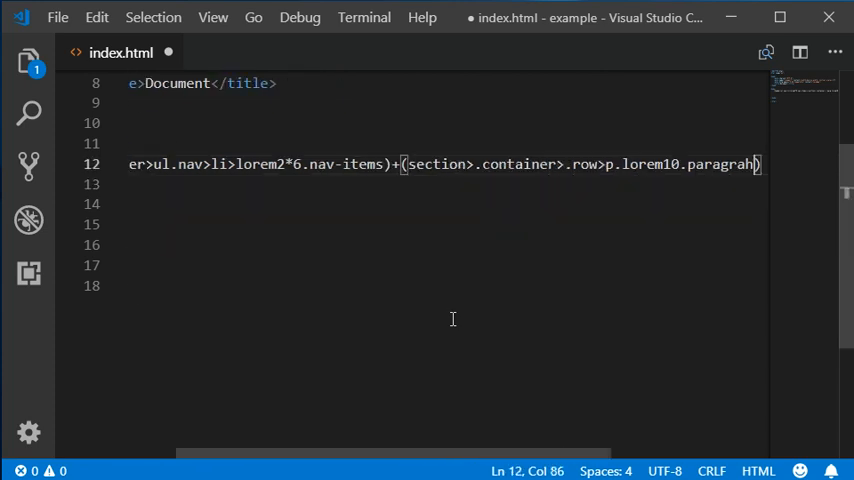
Step: Expand into a header of six nav-items divs and a section.container.row lorem paragraph
key("Tab")
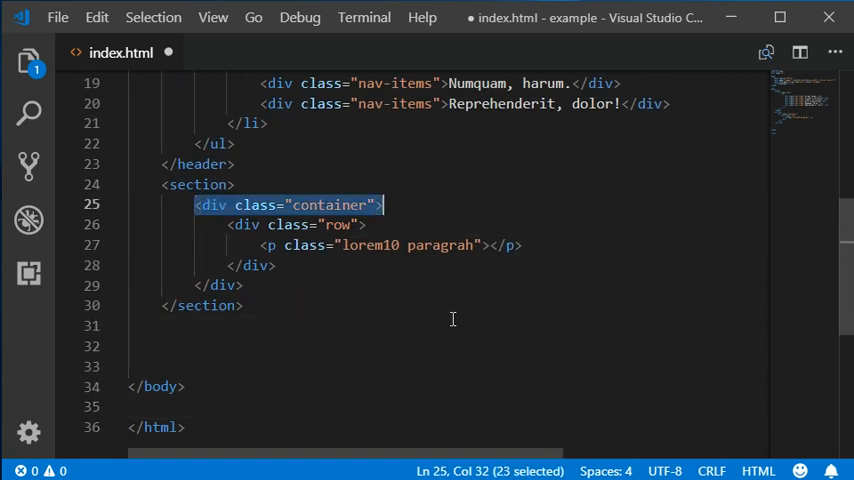
left_click(520, 245)
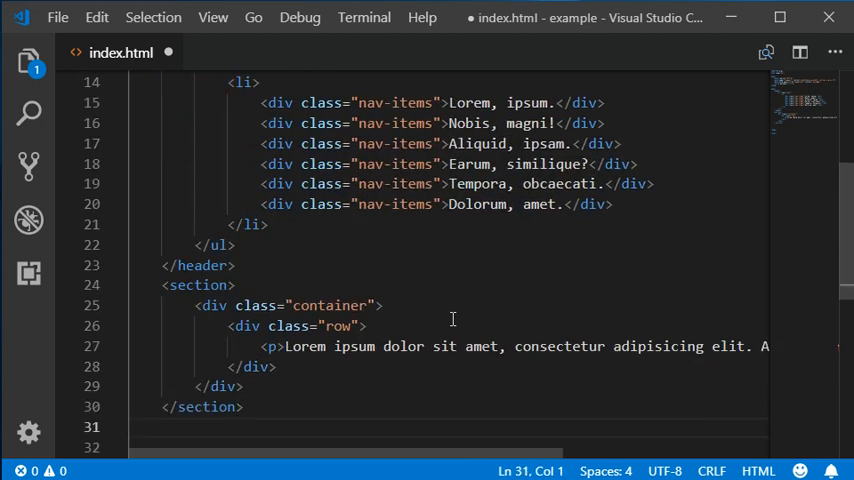
scroll("up", 3)
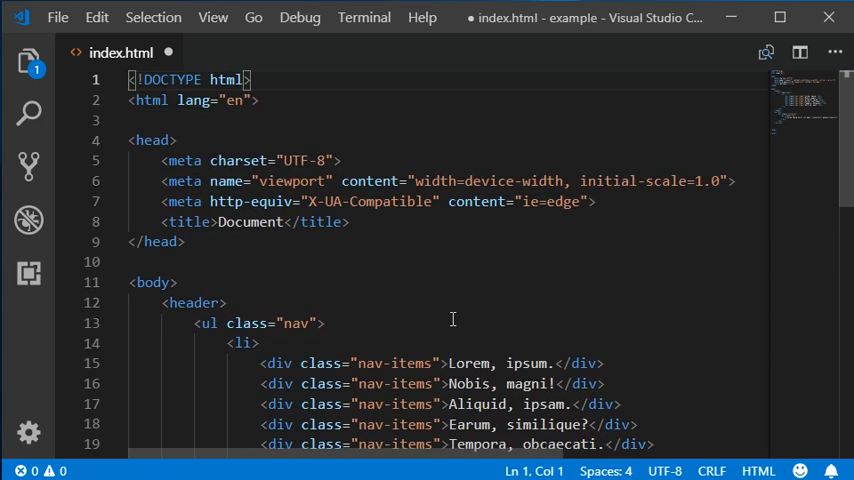
scroll("down", 3)
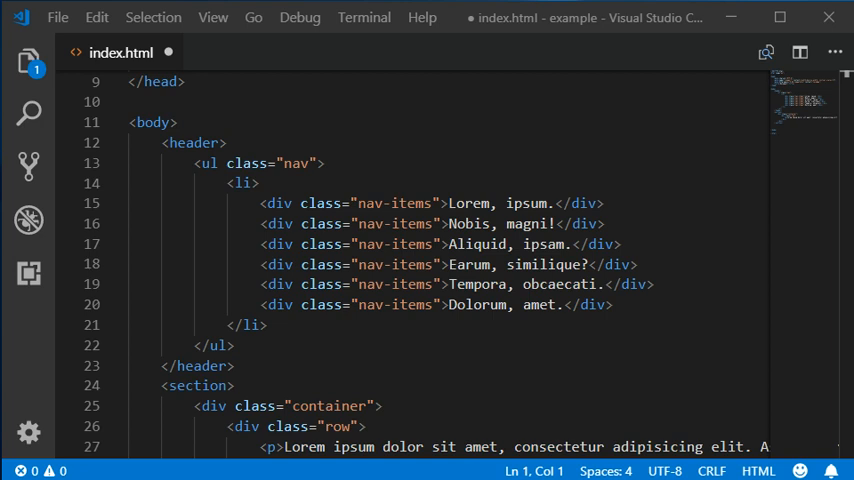
mouse_move(71, 82)
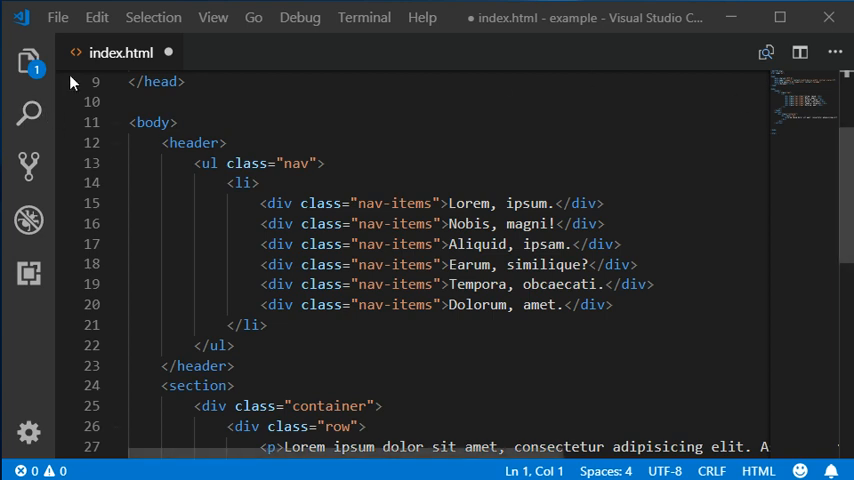
mouse_move(72, 82)
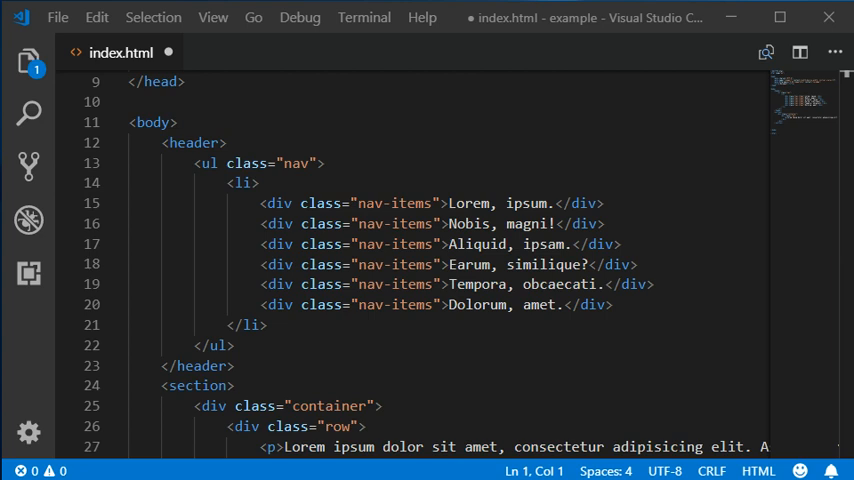
left_click(267, 324)
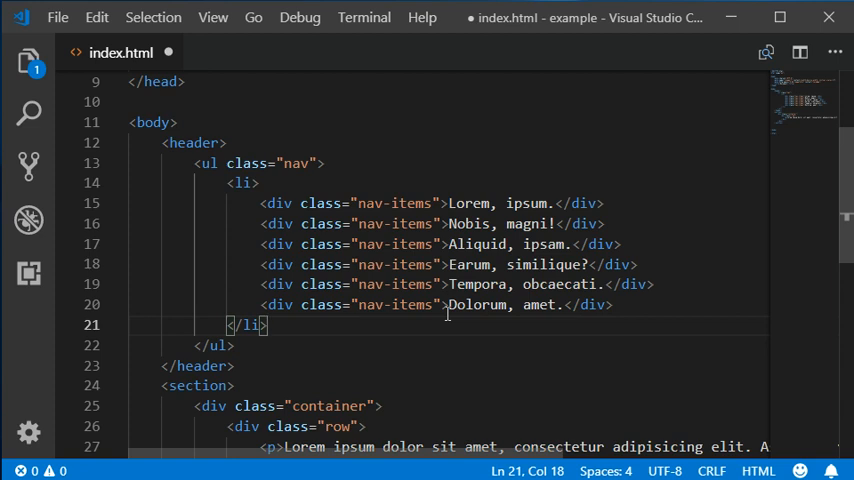
mouse_move(395, 420)
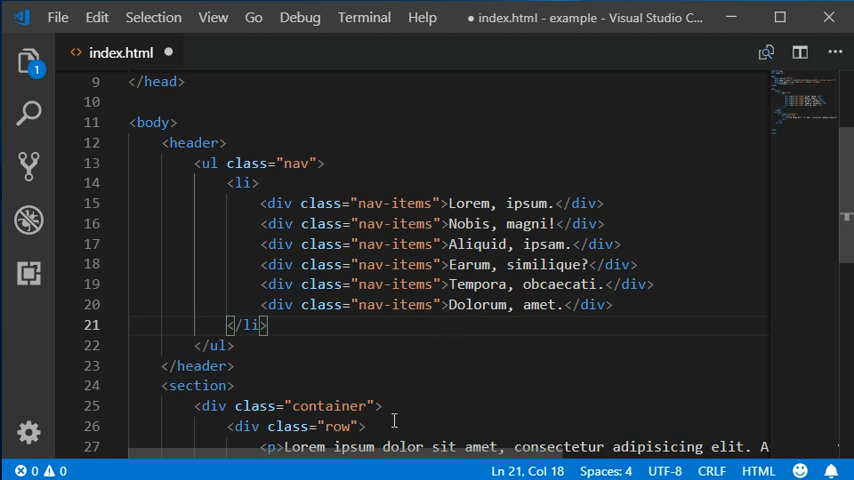